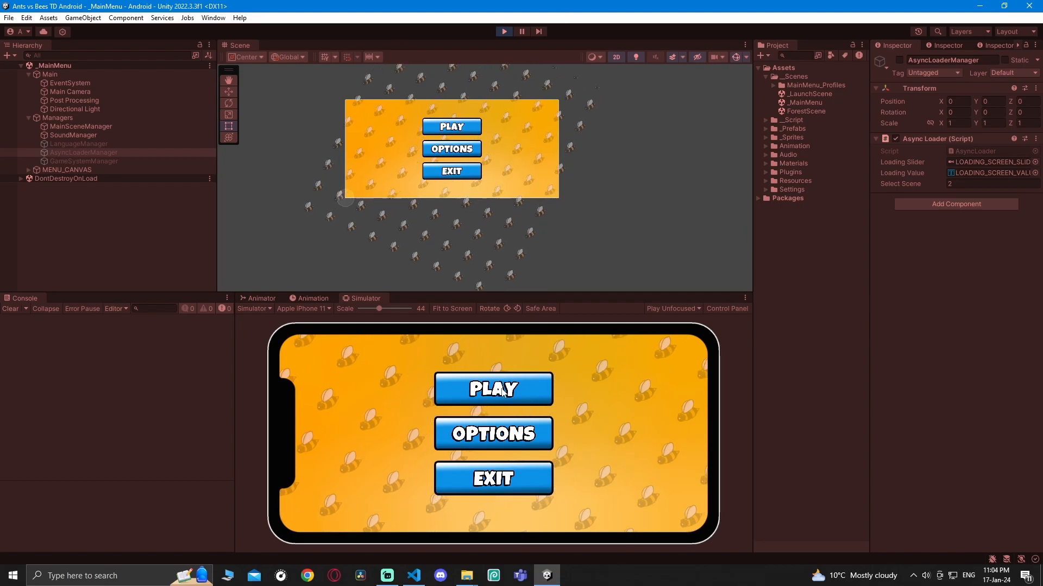
Step: Play America level 1, pause and exit, leaving the main menu frozen with shrunken buttons
click(492, 389)
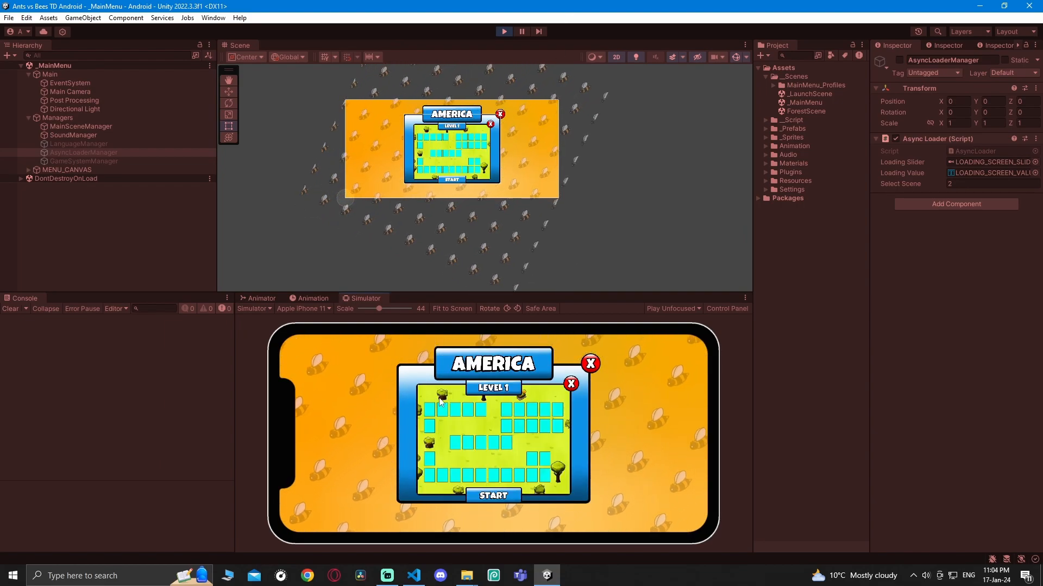
click(492, 496)
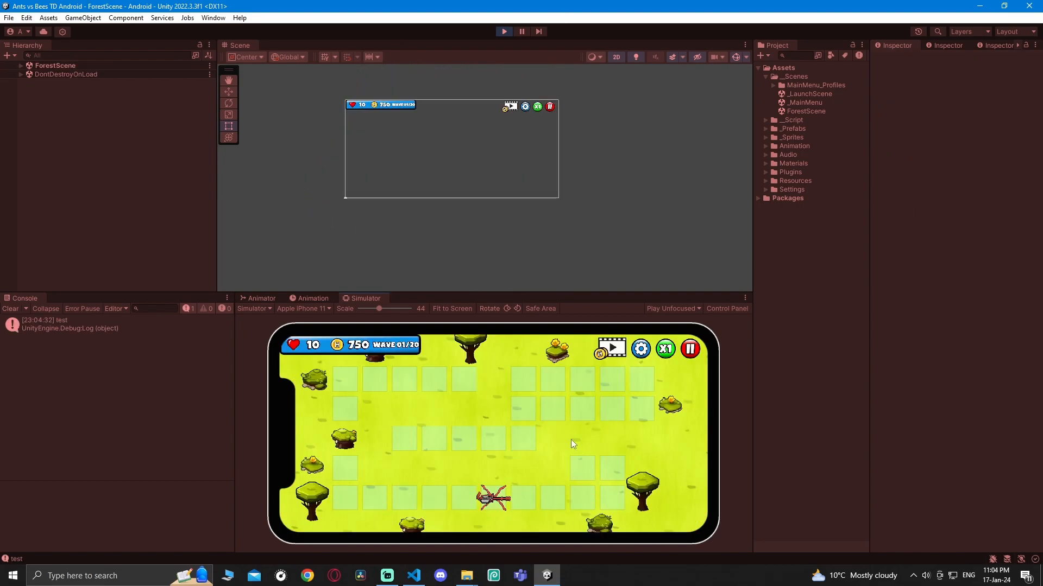
click(690, 349)
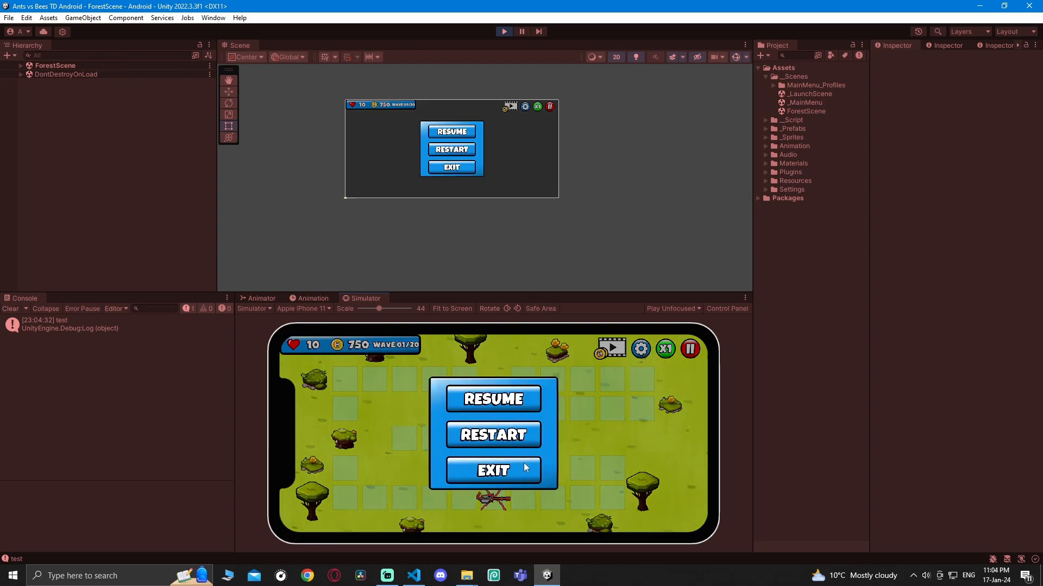
click(492, 470)
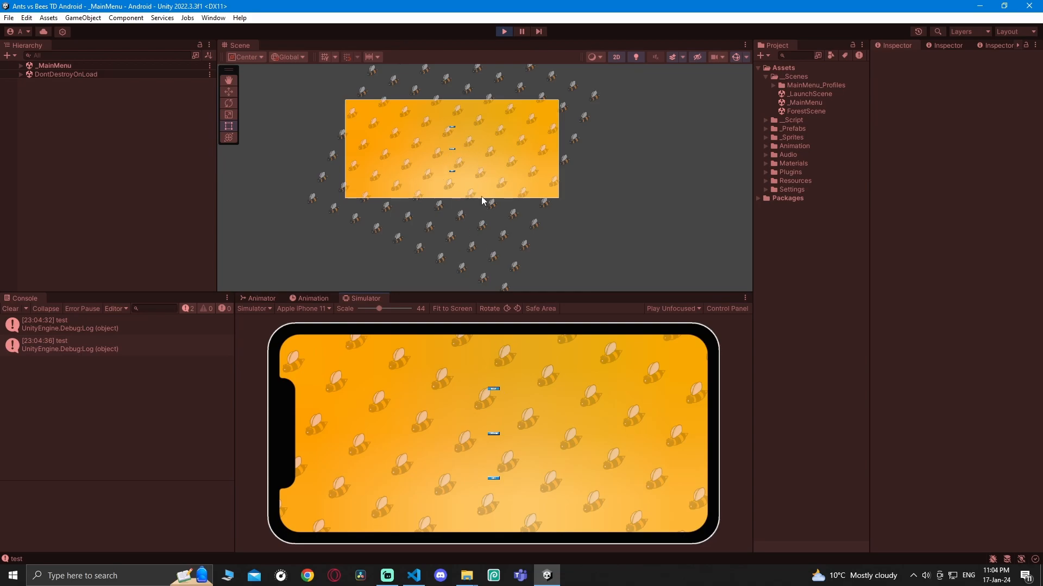
mouse_move(479, 431)
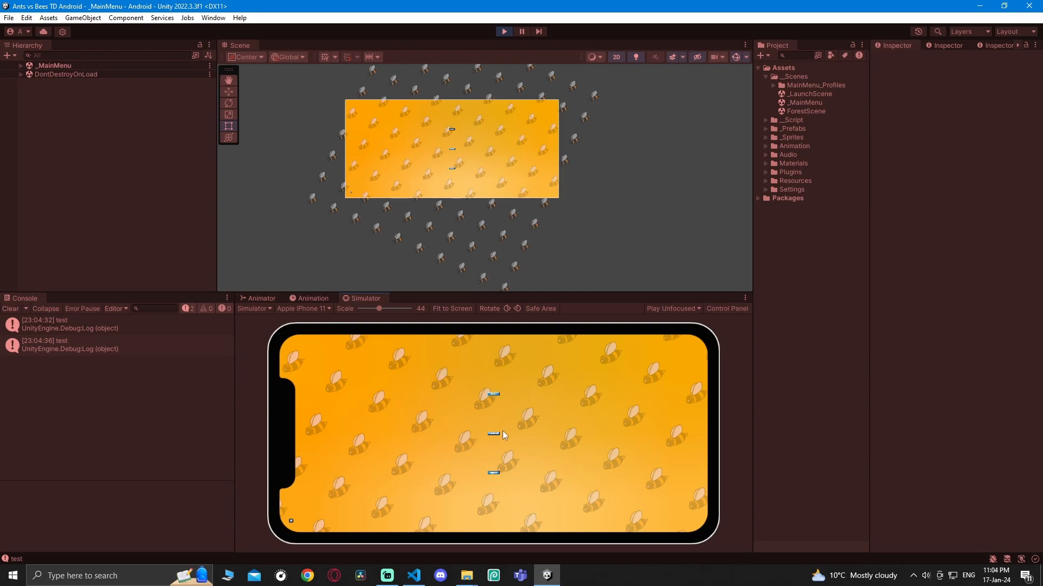
mouse_move(362, 500)
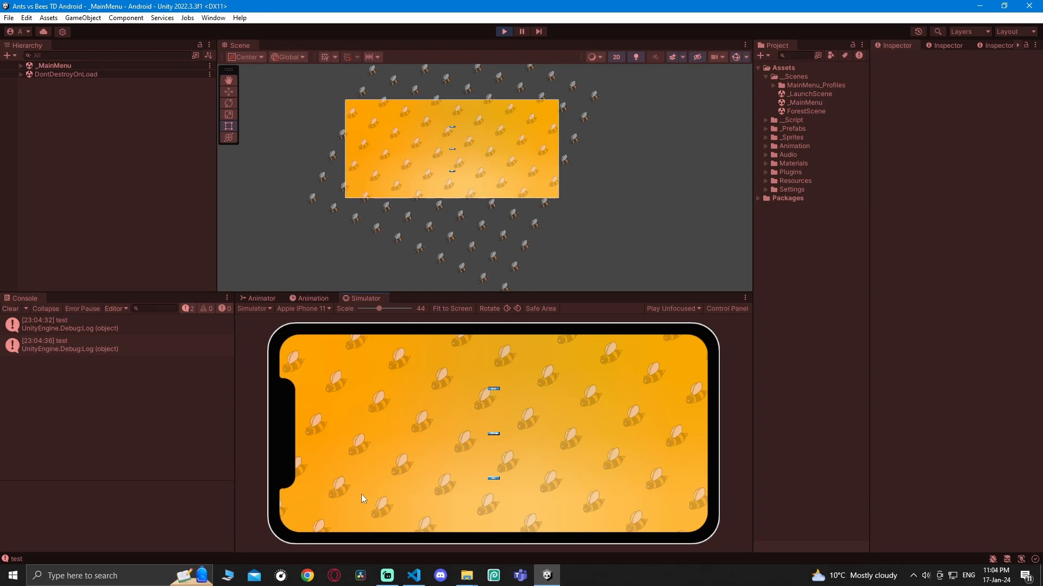
click(414, 576)
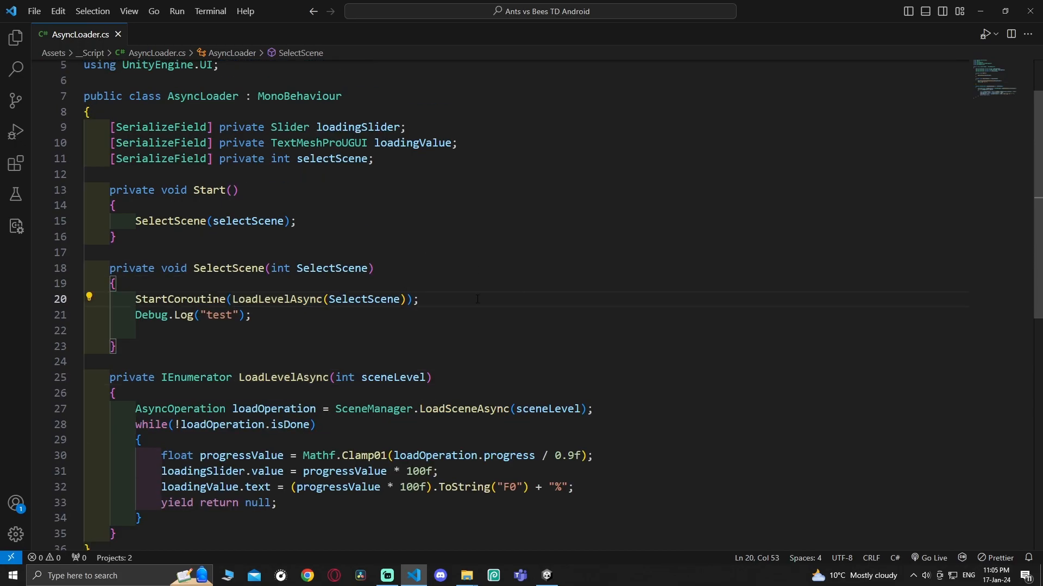
double_click(330, 268)
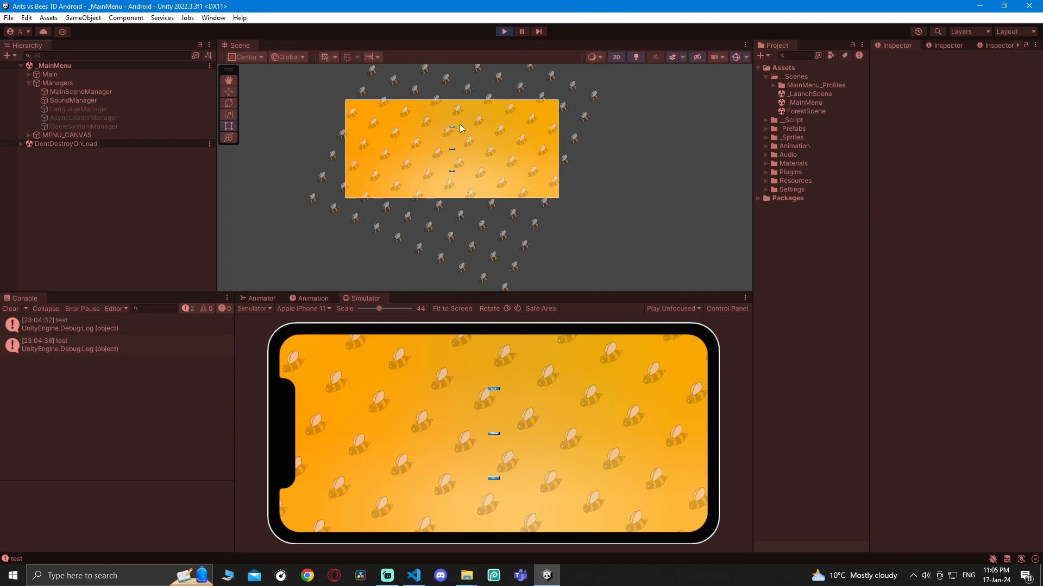
mouse_move(590, 21)
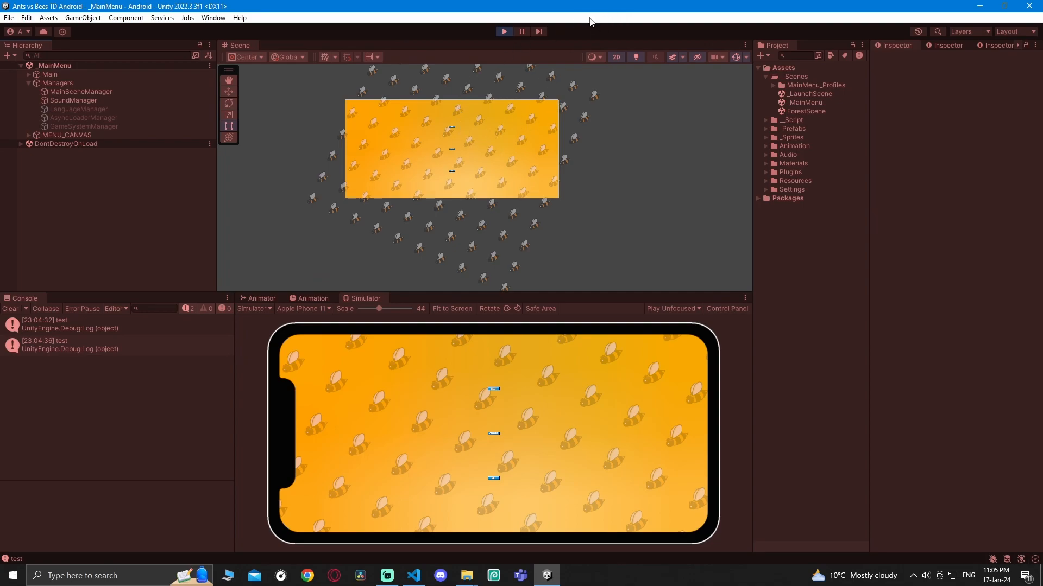
mouse_move(445, 391)
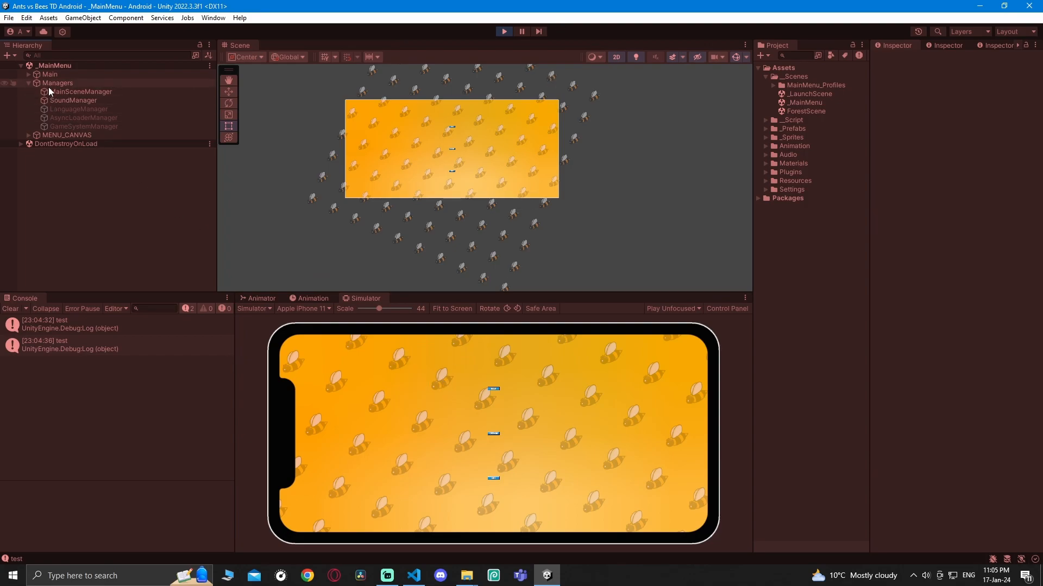
Step: Stop the running game to return to editing the main menu scene
click(522, 31)
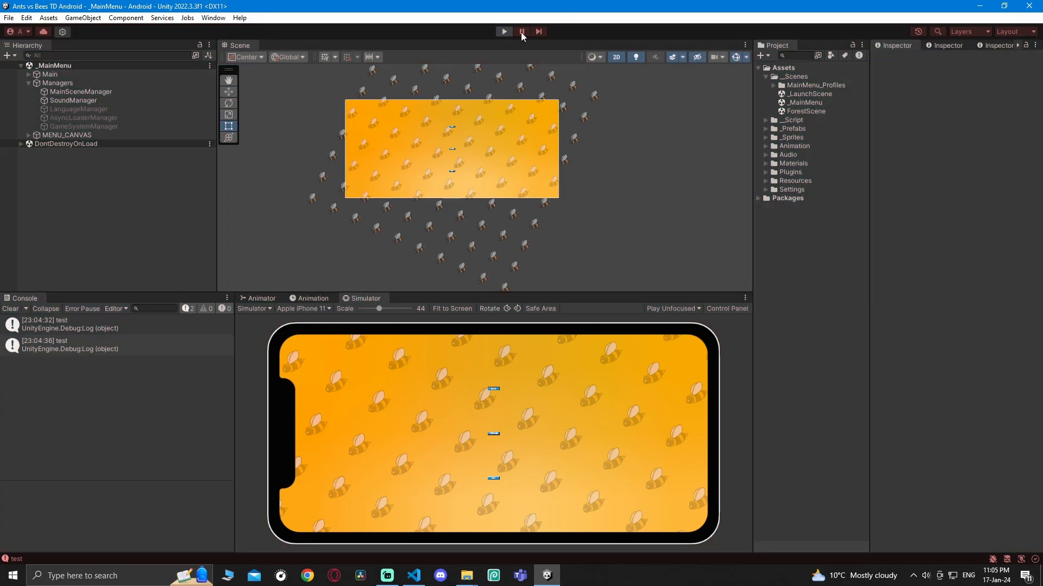
Step: Add Time.timeScale = 1; on the empty line after Debug.Log in SelectScene
click(414, 576)
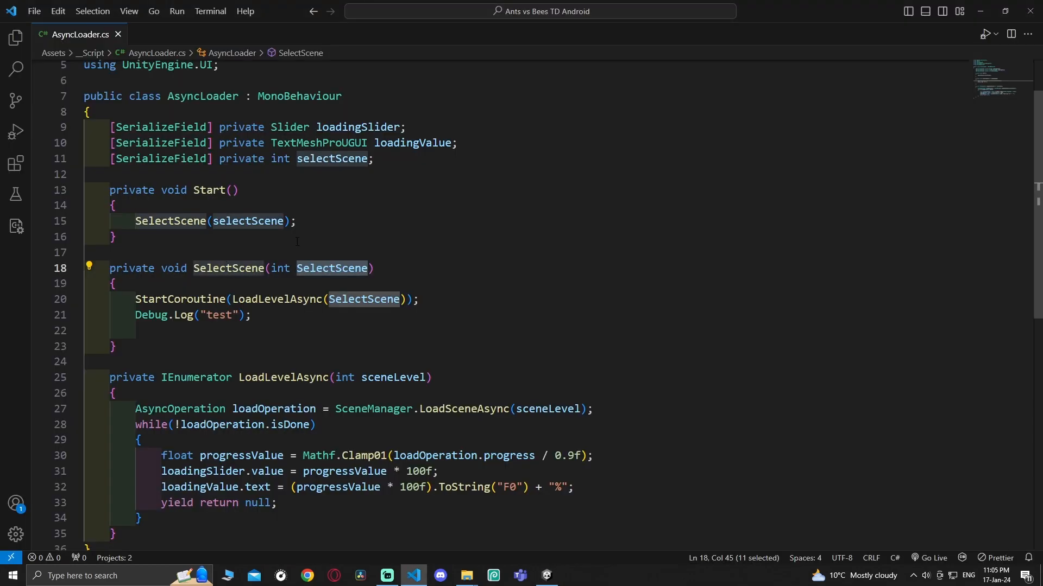
scroll(down, 3)
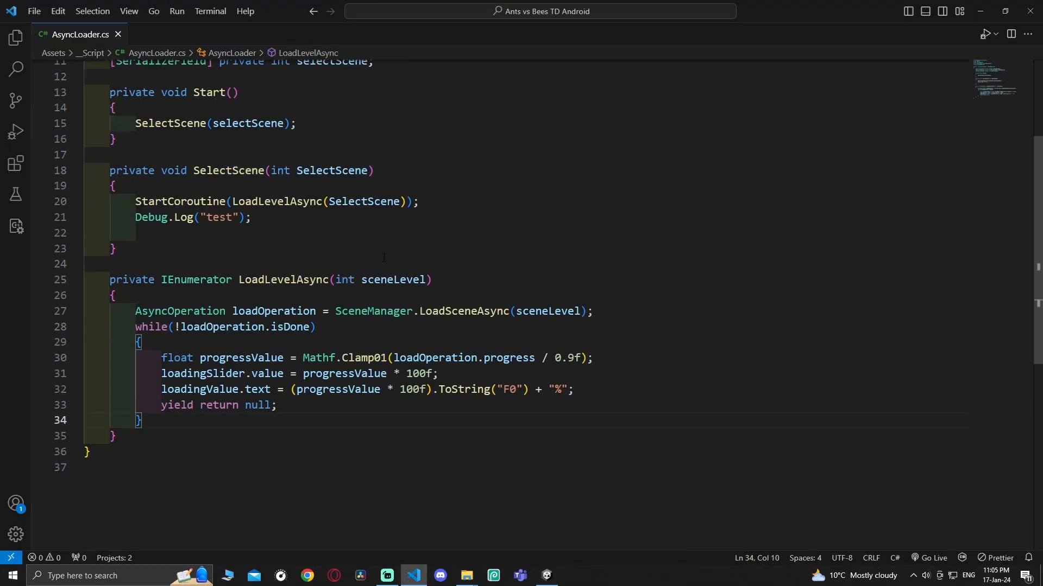
scroll(down, 3)
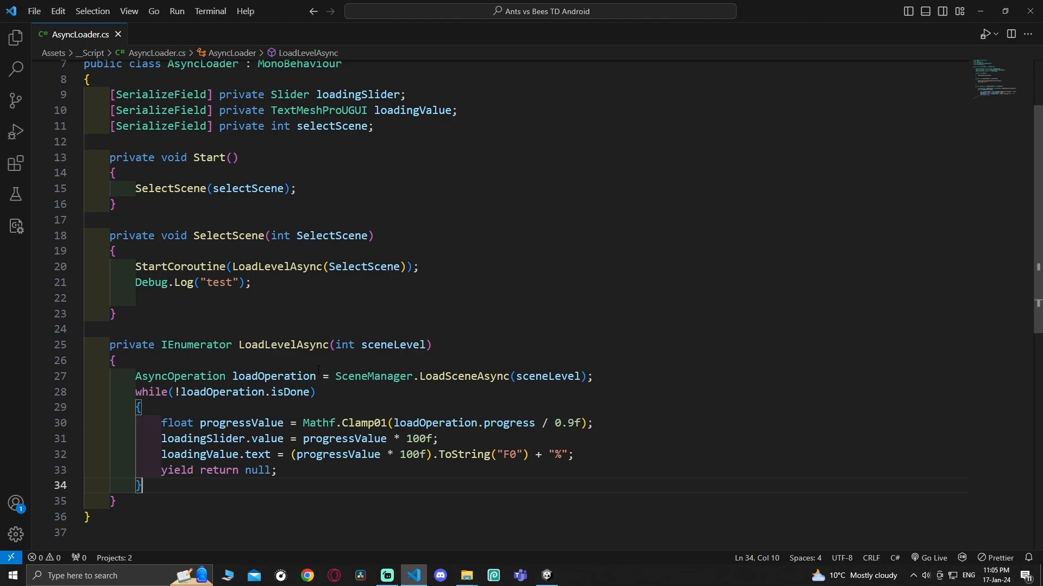
click(266, 298)
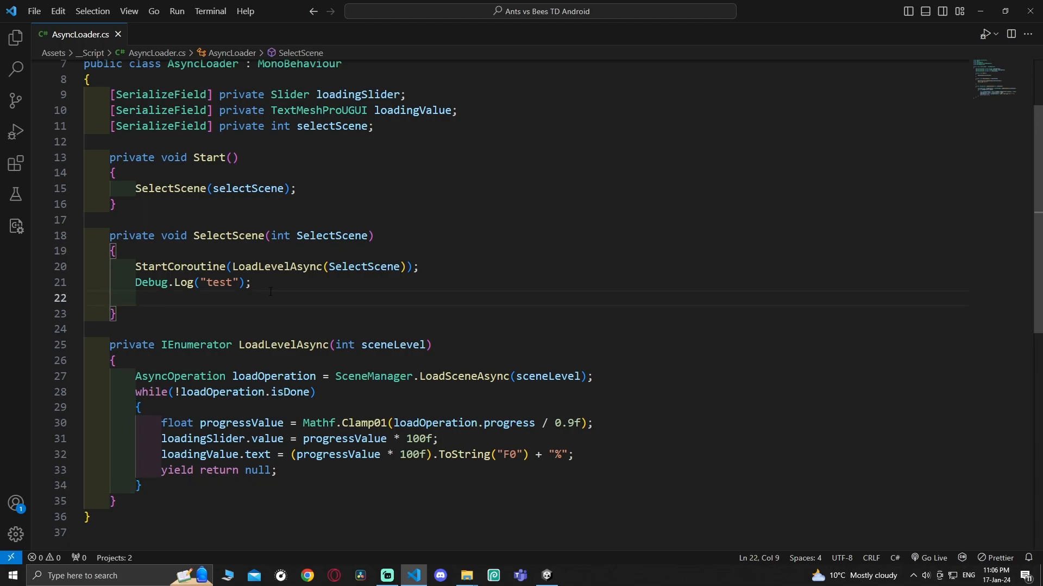
text(Time.)
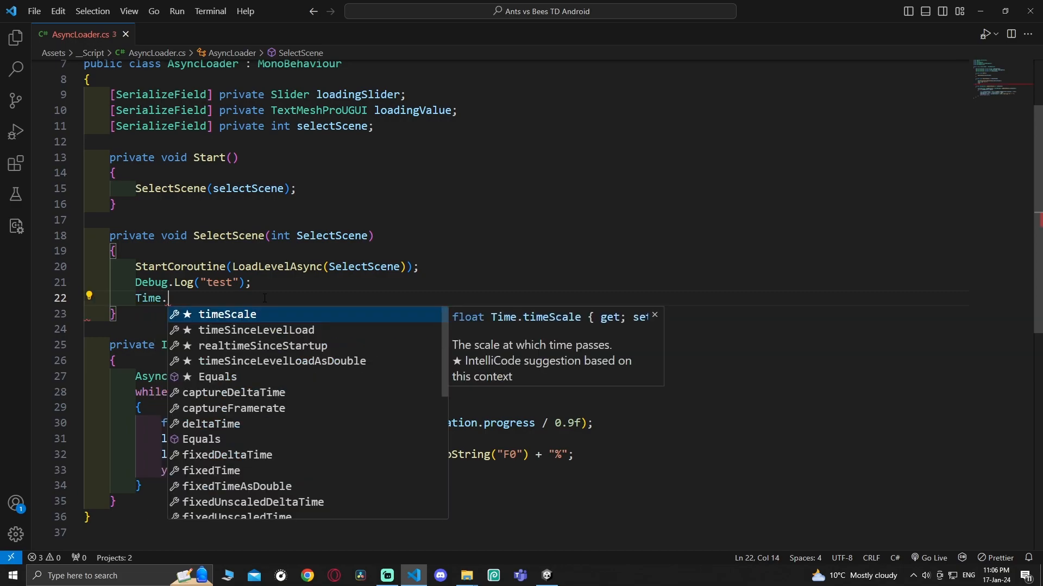
text(timeScale = 1;)
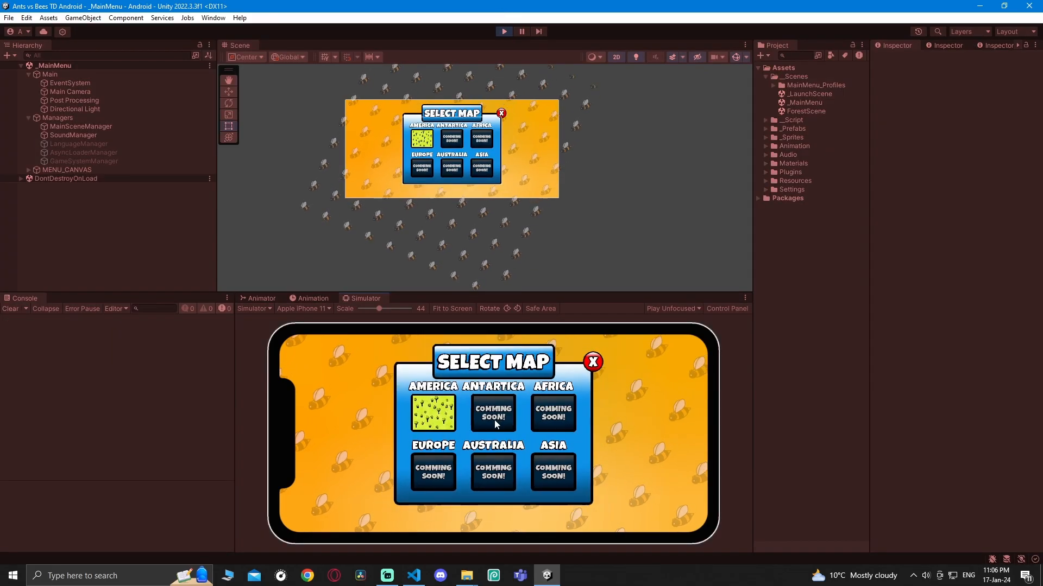
Step: Pick the America map, return to the working main menu and reopen the America level preview
click(432, 411)
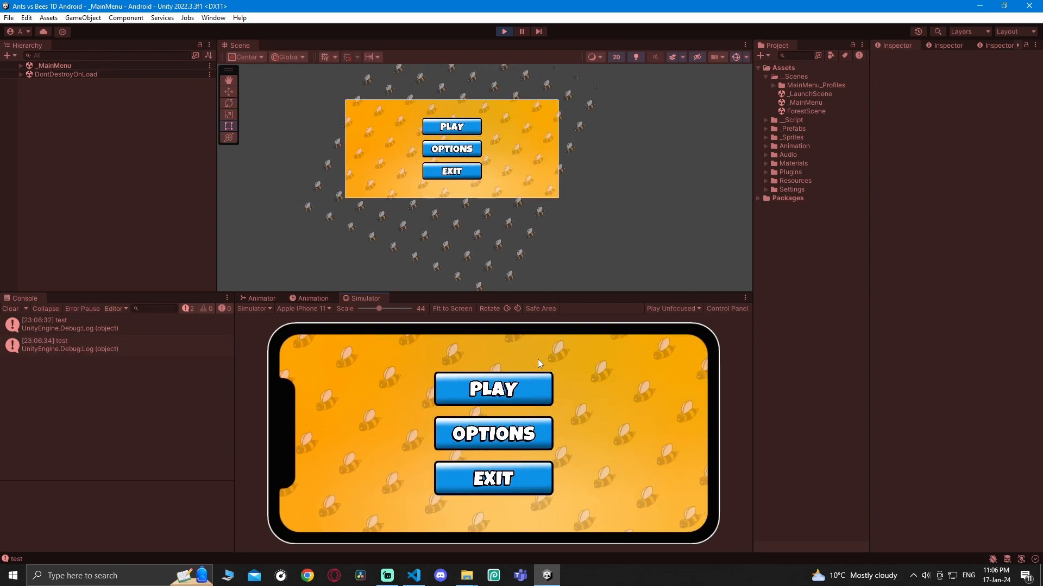
click(493, 389)
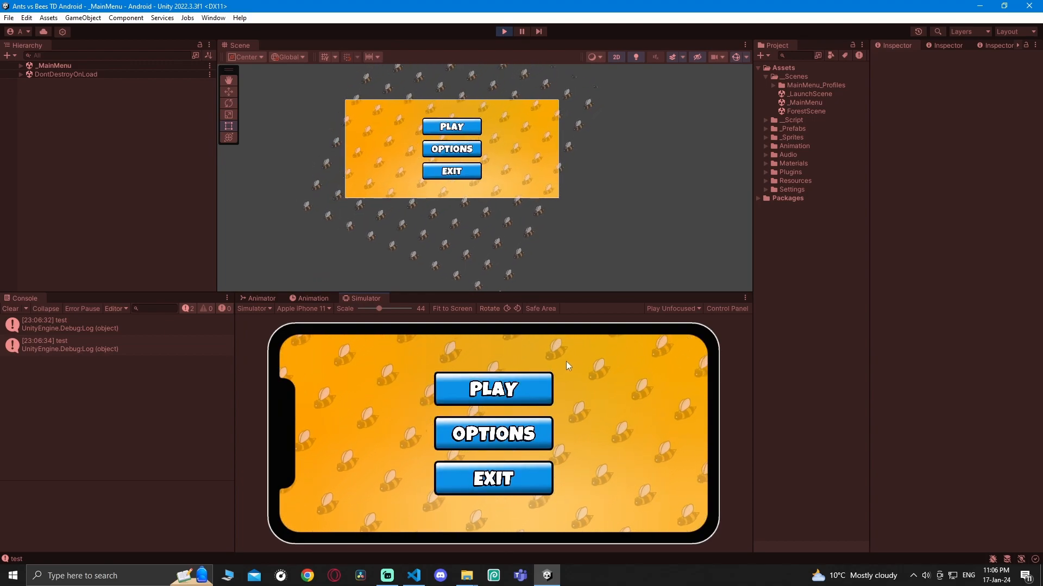
click(492, 389)
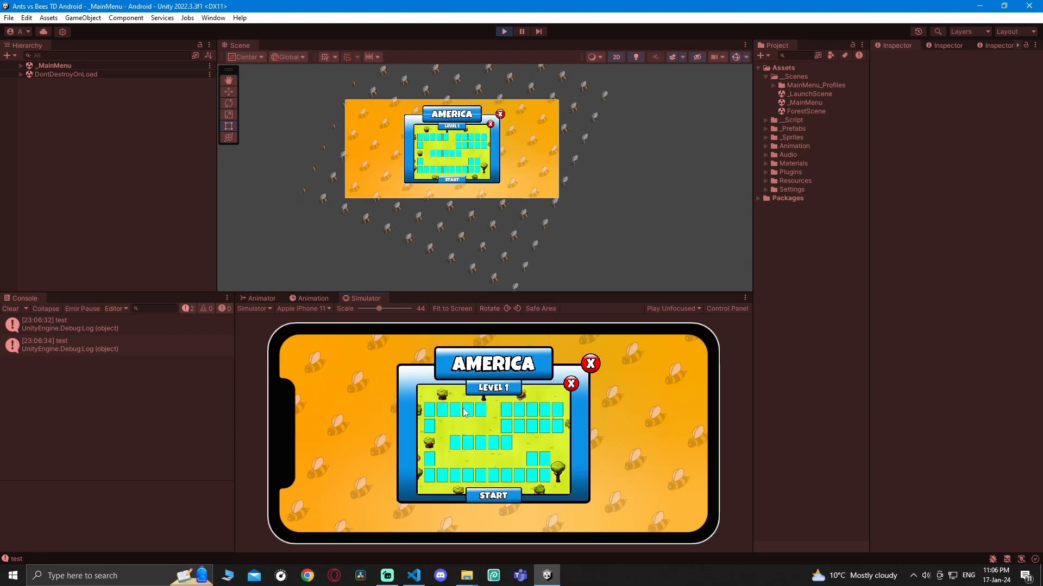